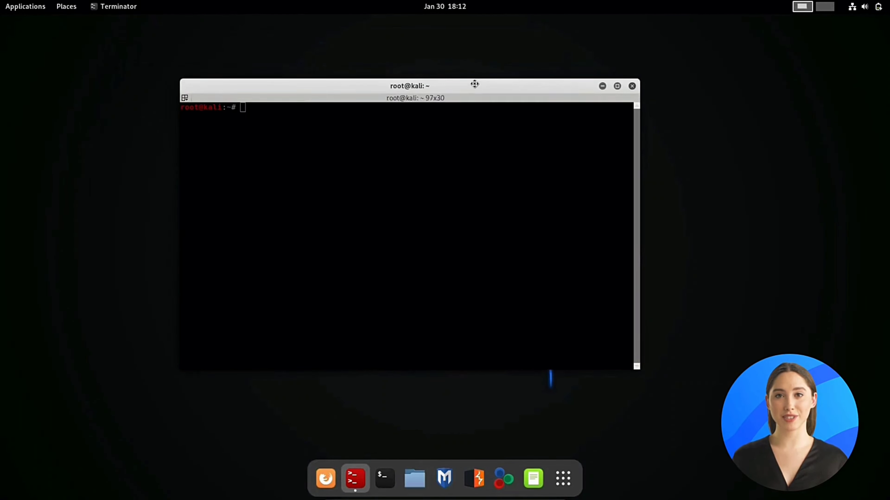
# Step: Run ifconfig to list eth1 (192.168.91.153, MAC 00:11:11:22:22:33) and loopback
pyautogui.write('ifconfig')
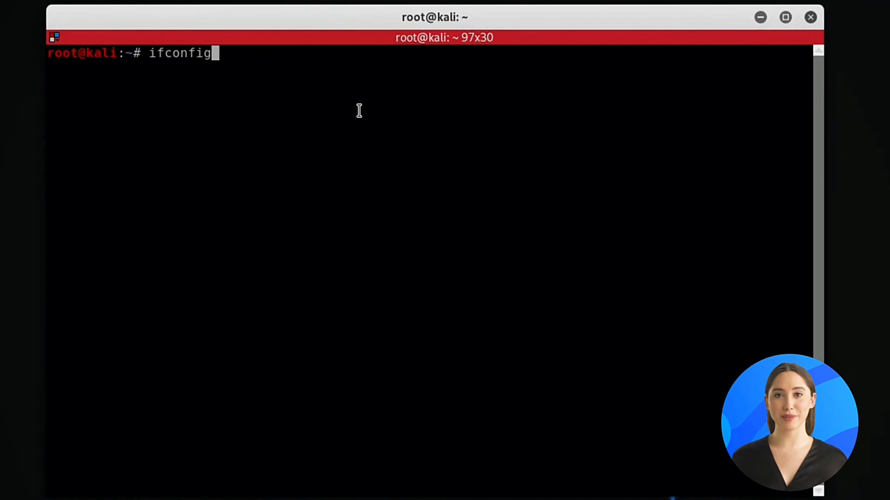
pyautogui.press('Return')
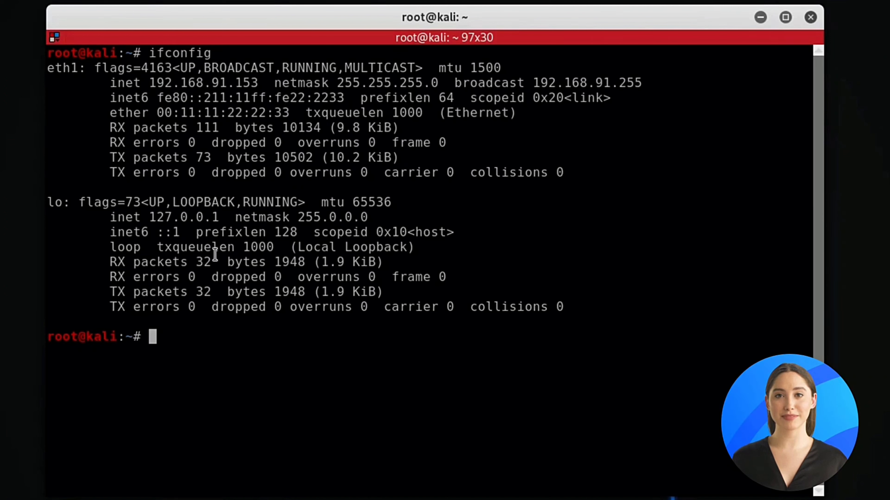
# Step: Bring the eth1 interface down with ifconfig eth1 down
pyautogui.write('ifconfig')
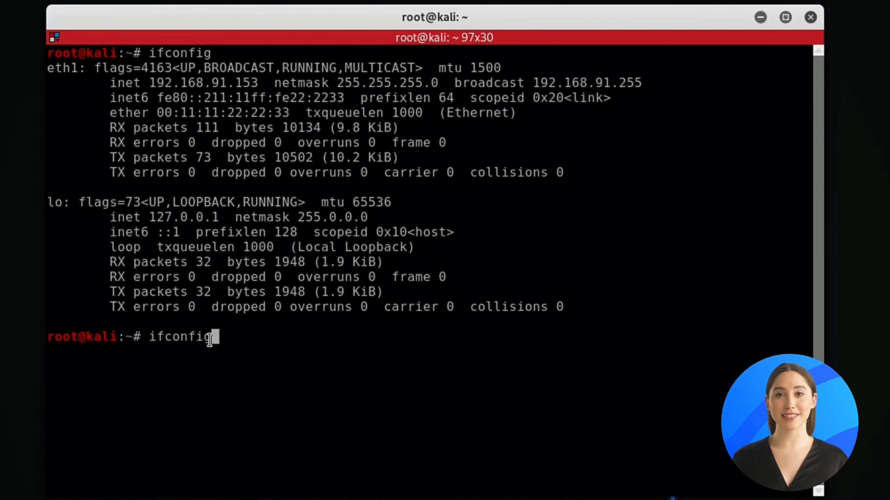
pyautogui.write('eth1')
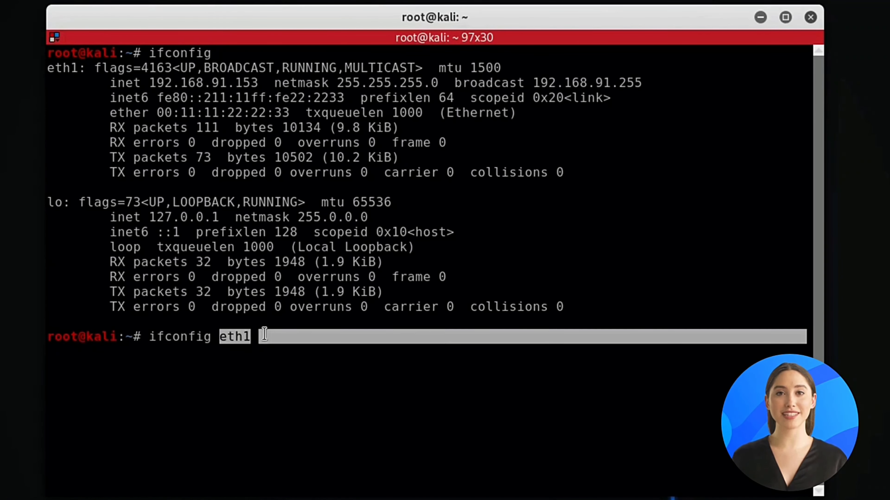
pyautogui.write('down')
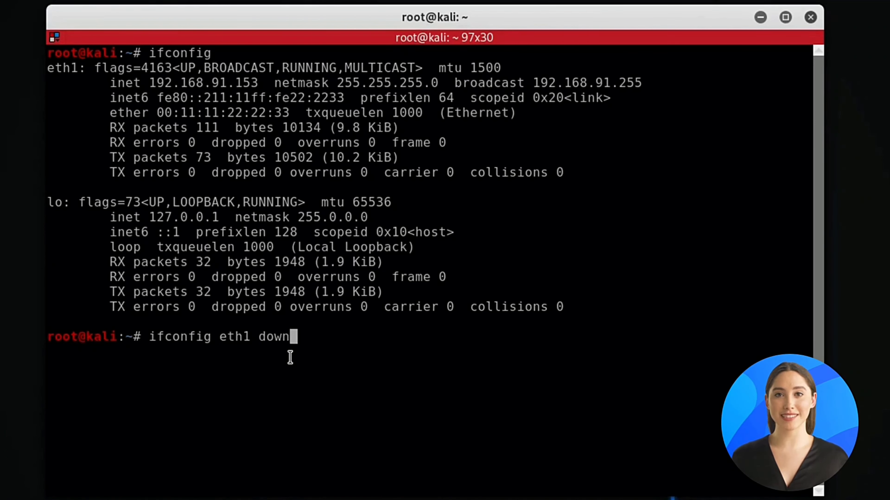
pyautogui.press('Return')
pyautogui.write('ifconfig eth1 hw ether 00:')
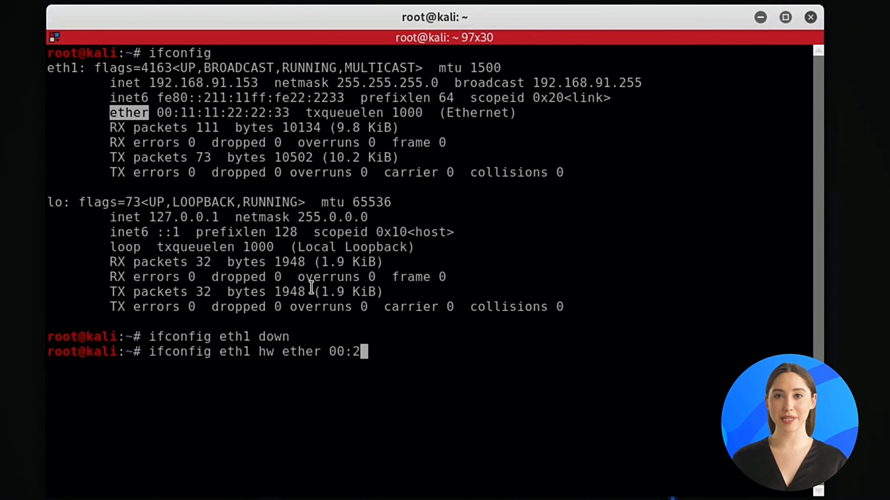
# Step: Assign eth1 MAC 00:22:44:66:88:99, bring it up, and verify with ifconfig
pyautogui.write('2:44:66:88:99')
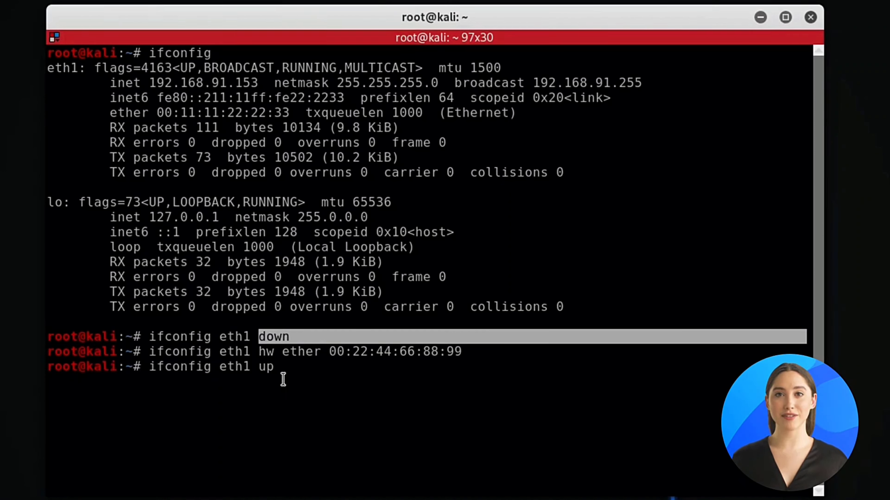
pyautogui.write('ifconfig')
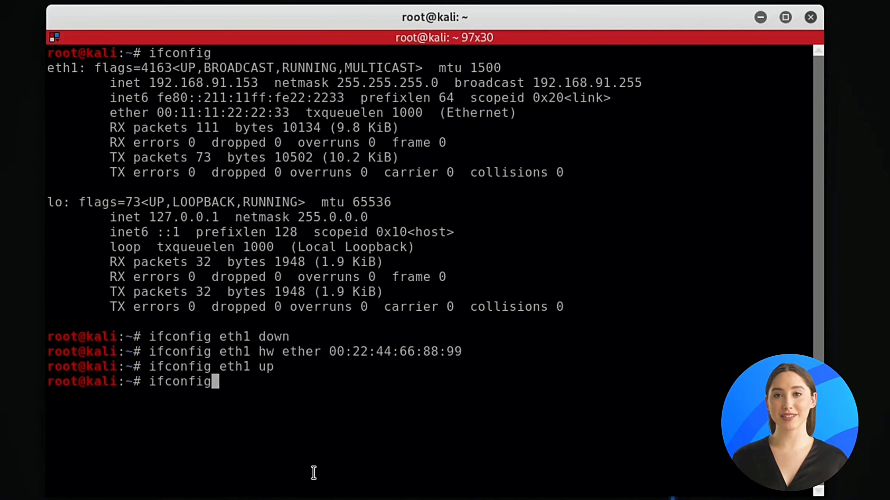
pyautogui.press('Return')
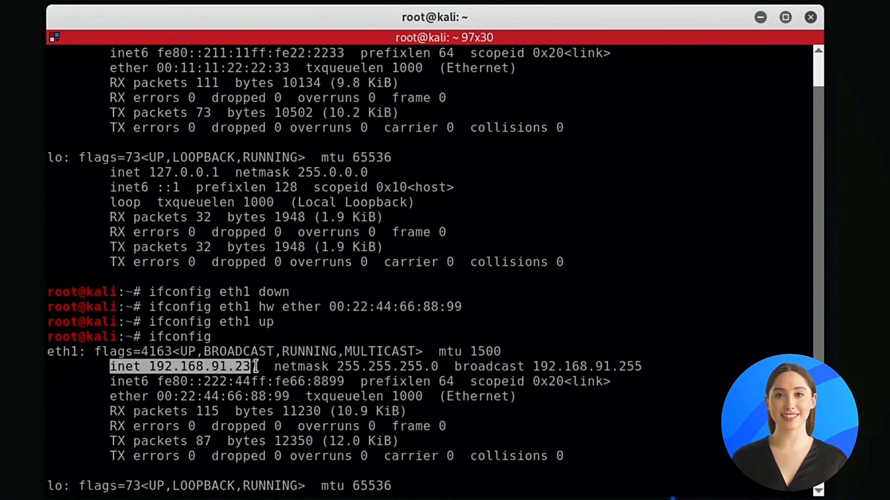